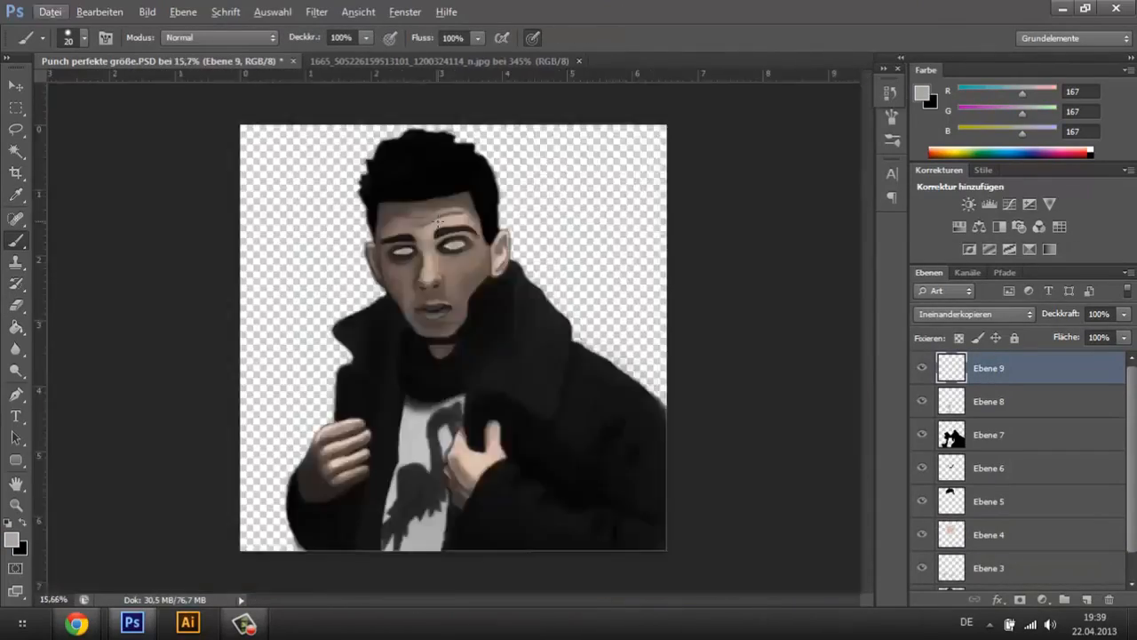
# - Open the Bearbeiten menu showing Rückgängig: Pinsel for the ear stroke
pyautogui.click(107, 15)
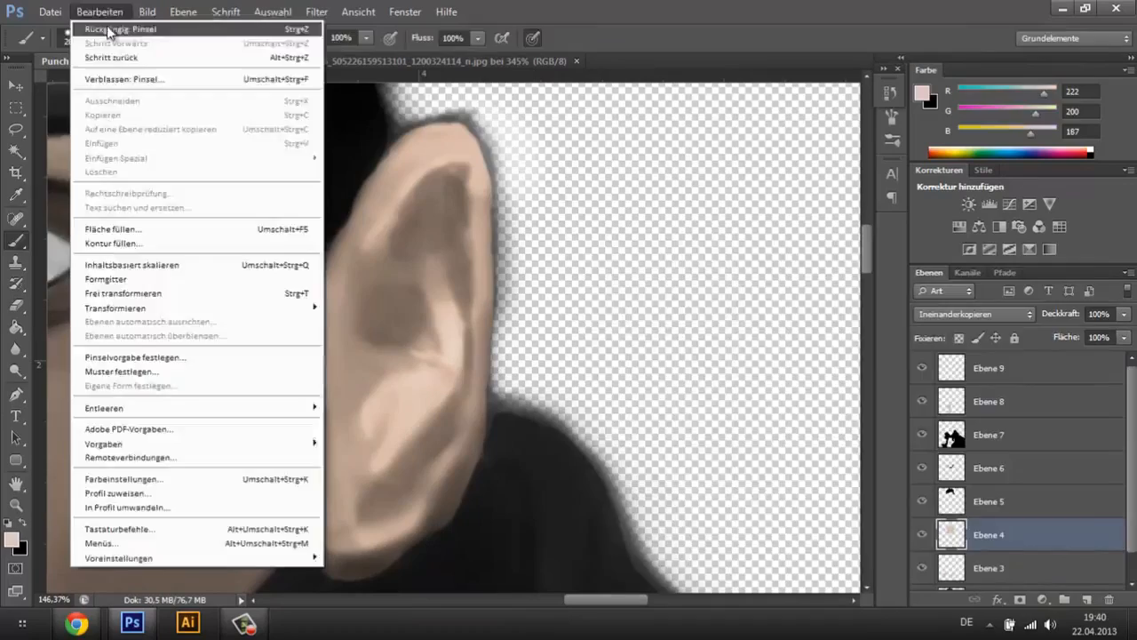